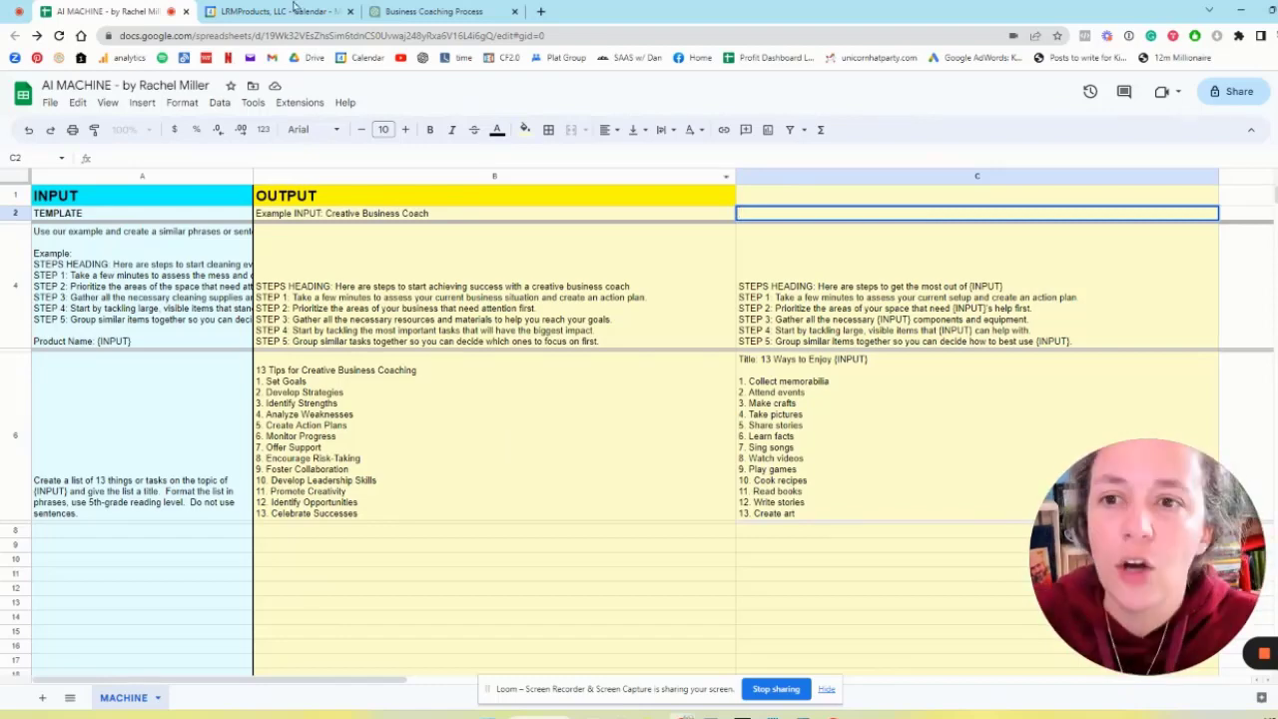
Select the A4 prompt template and compare it with the Business Coaching Process chat
left_click(435, 11)
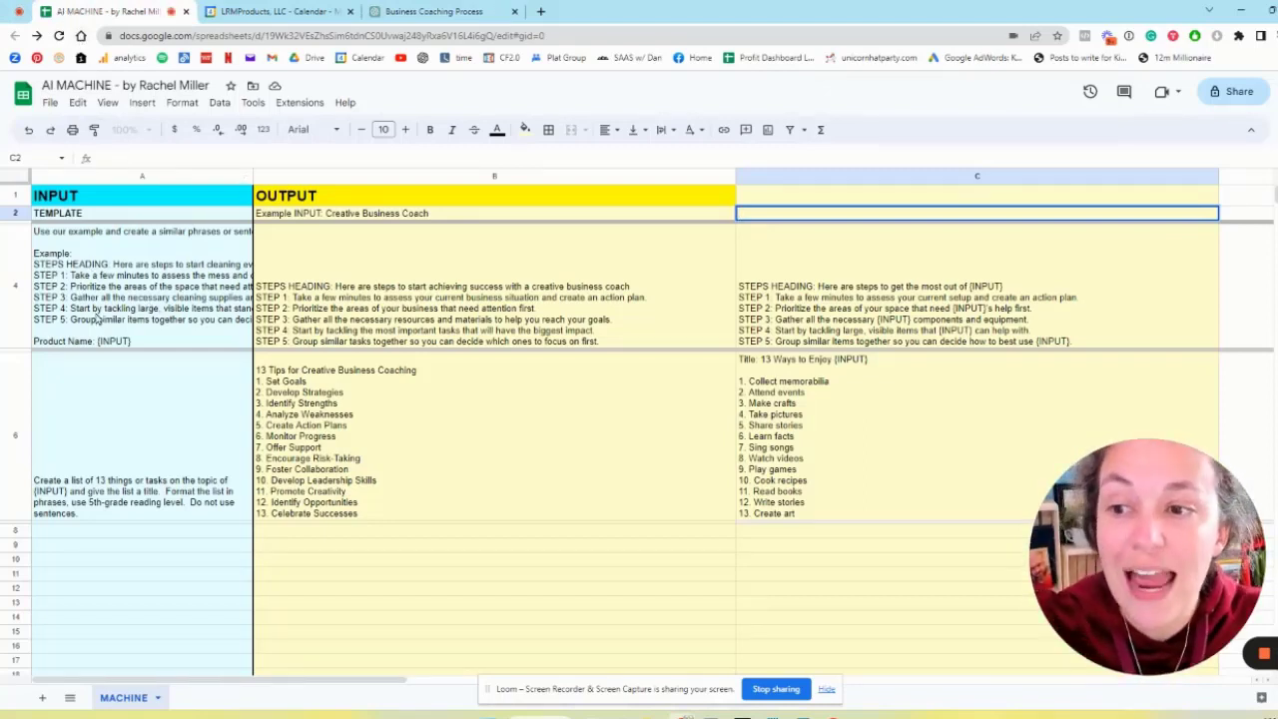
mouse_move(190, 620)
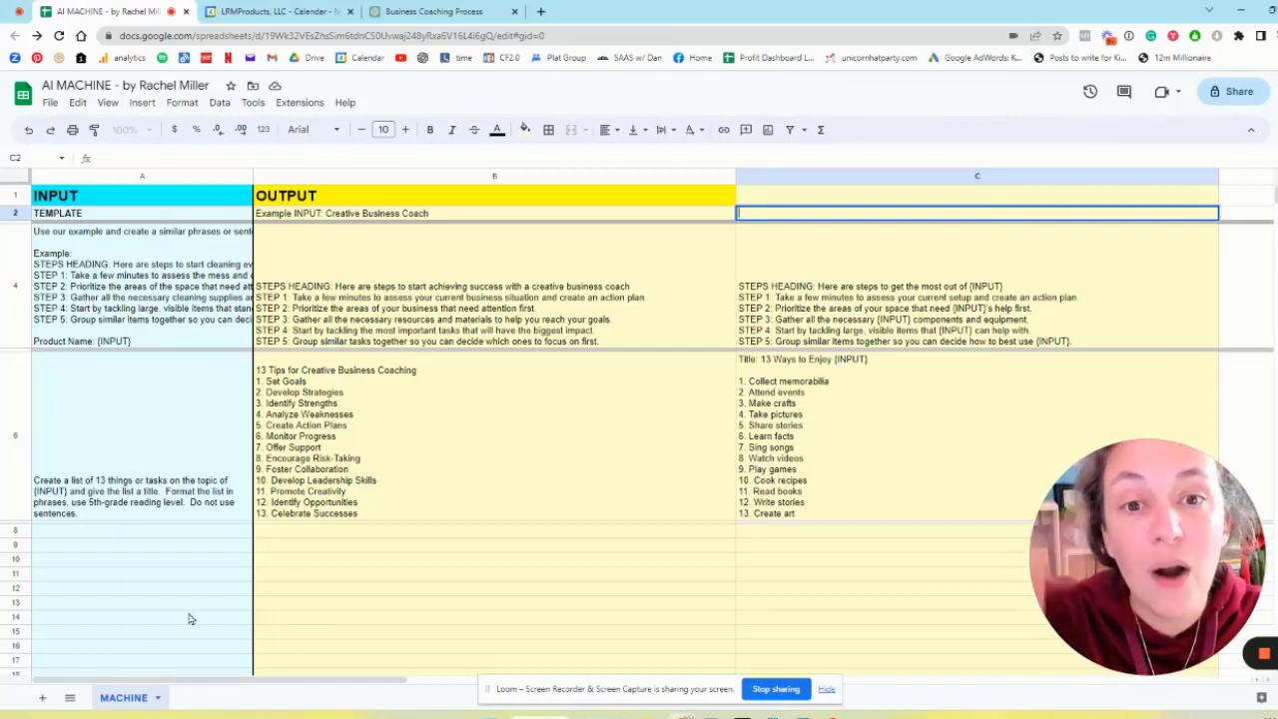
mouse_move(131, 300)
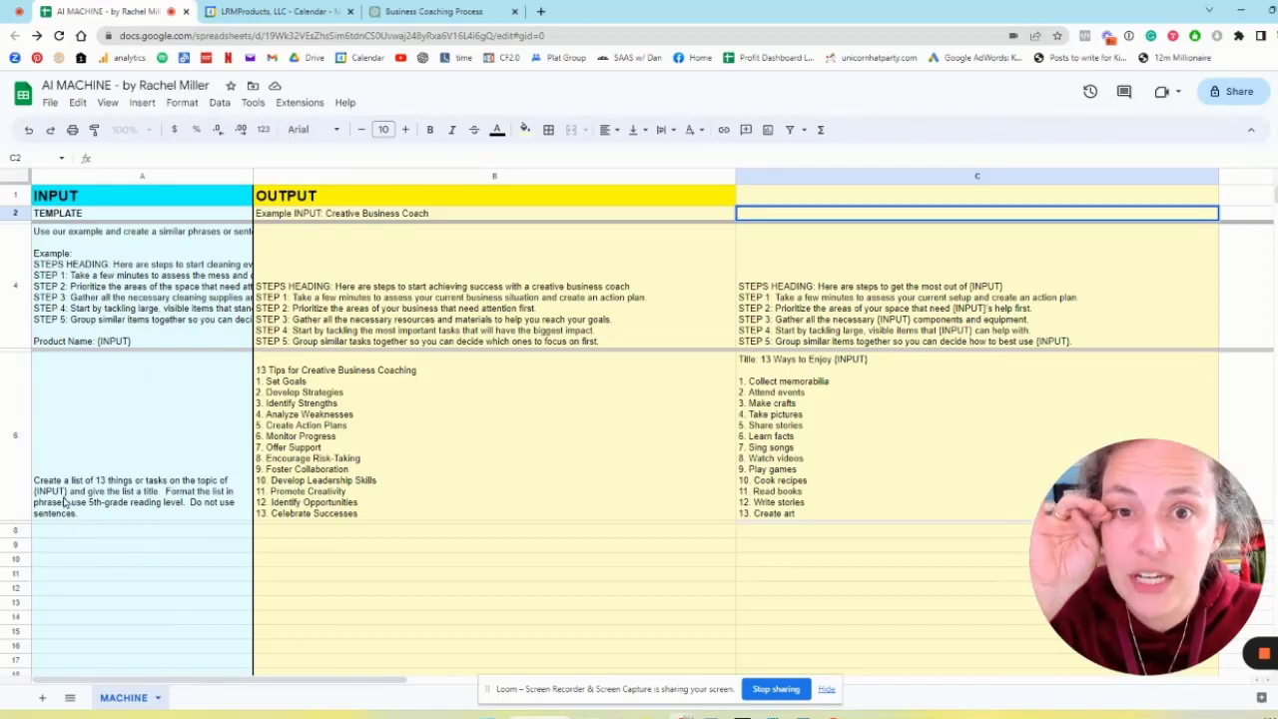
mouse_move(417, 467)
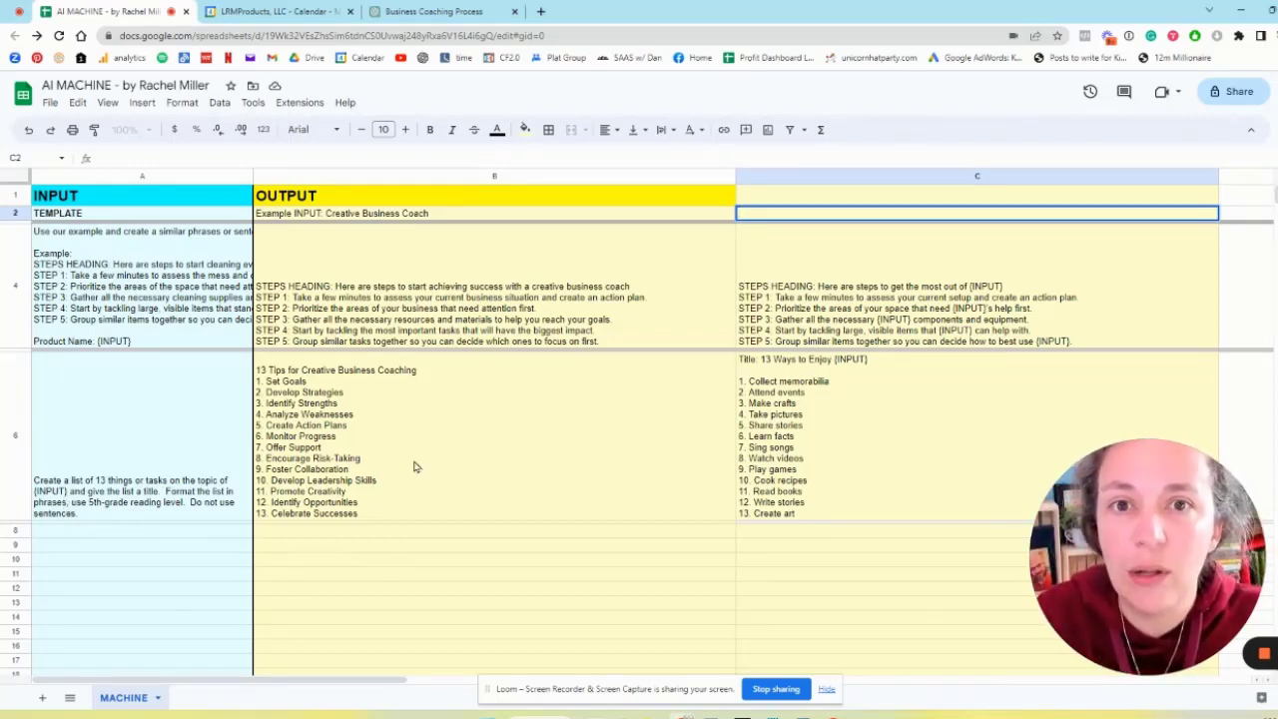
left_click(141, 289)
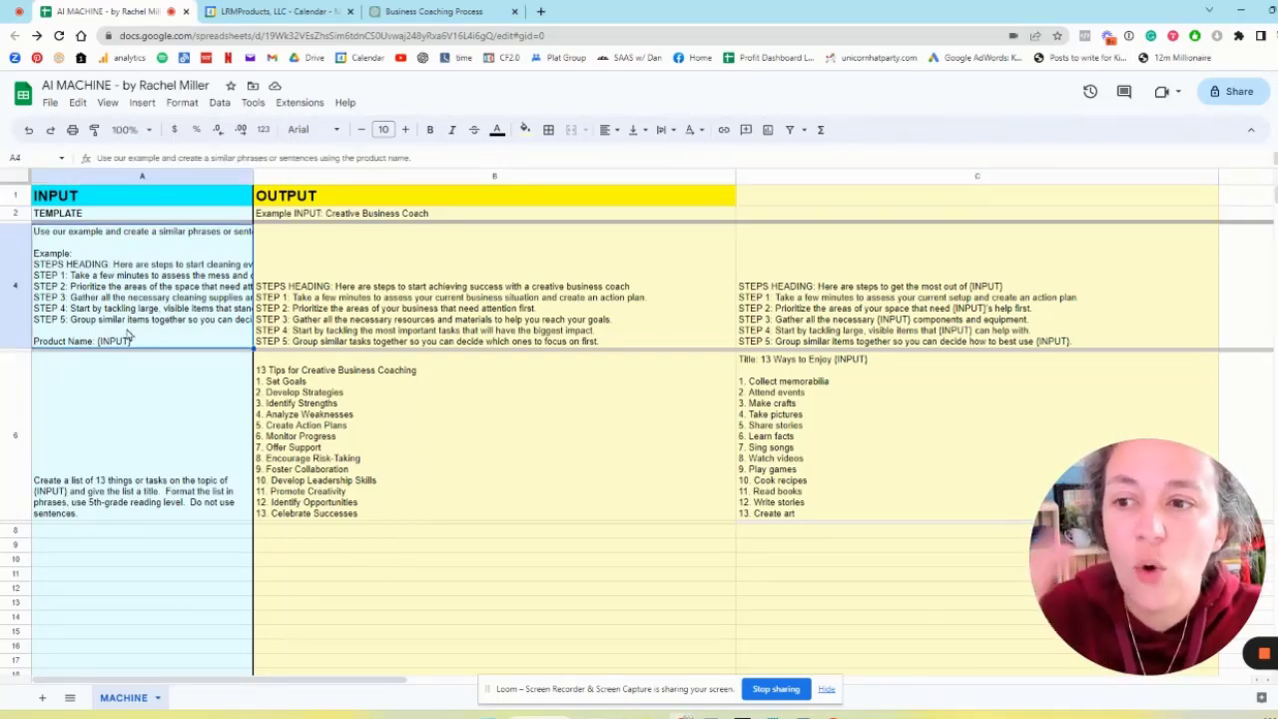
left_click(142, 285)
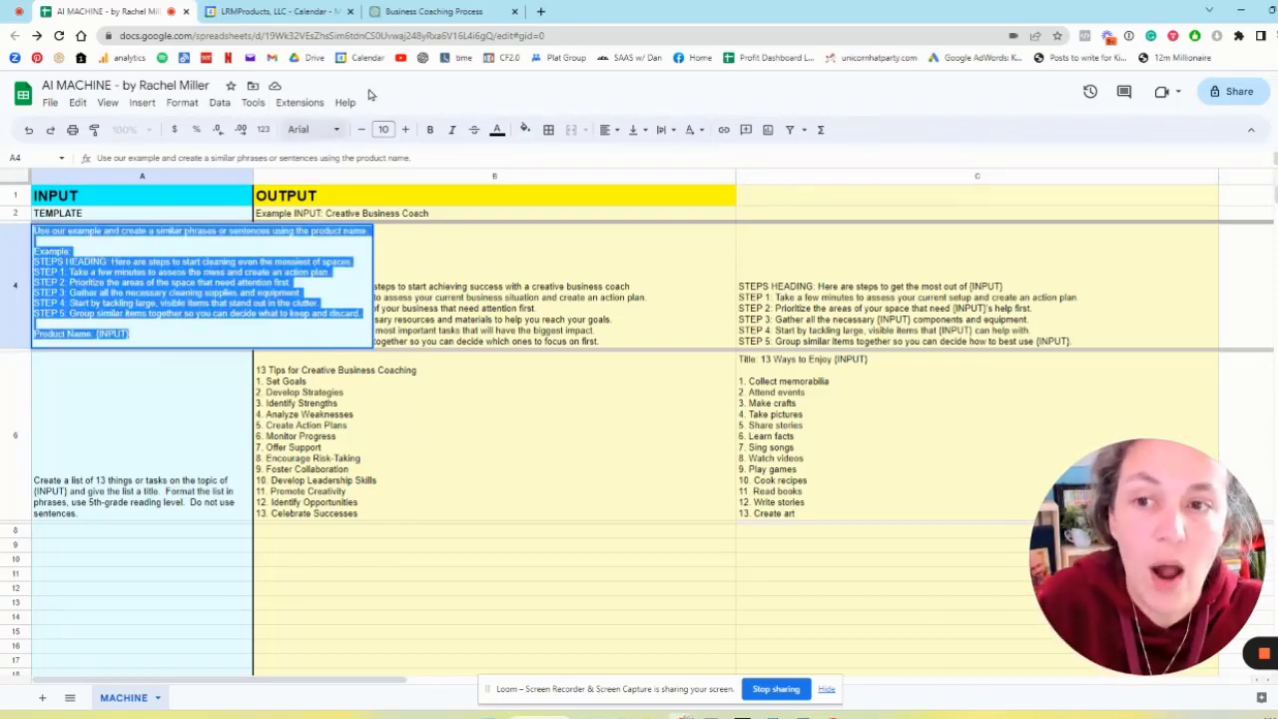
left_click(433, 11)
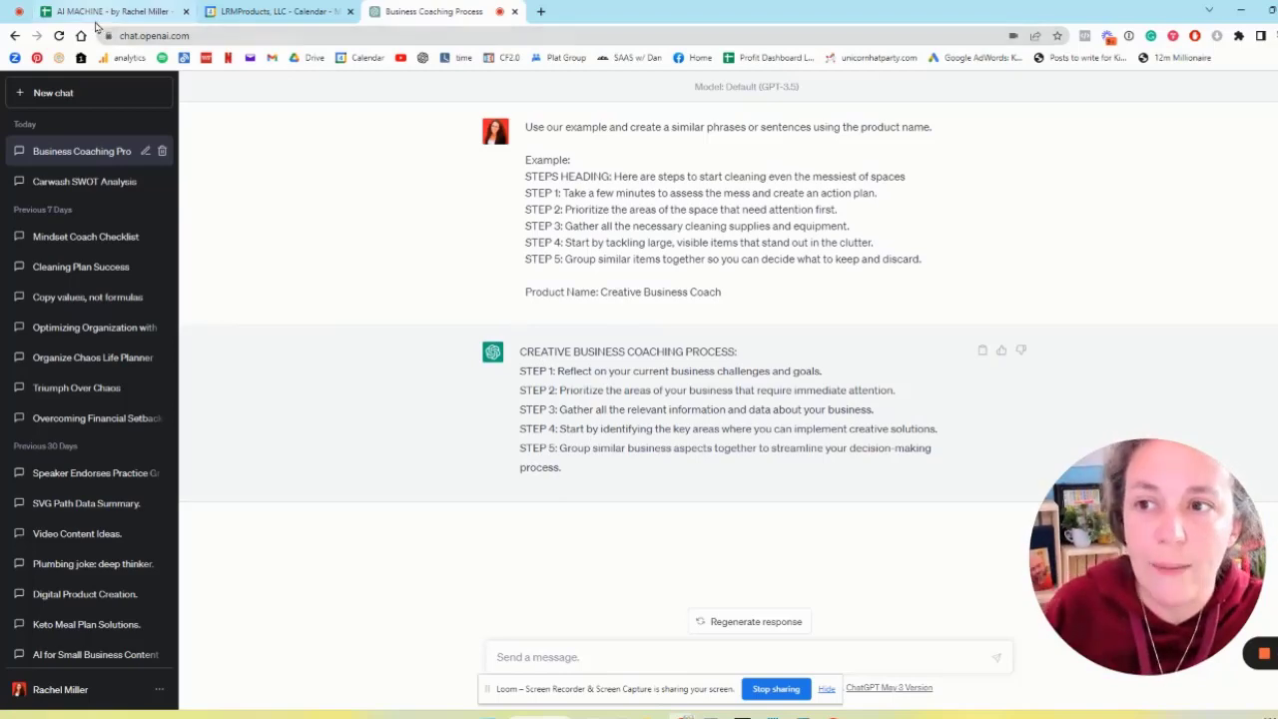
Return to the AI MACHINE sheet and select the old column C example outputs
left_click(110, 11)
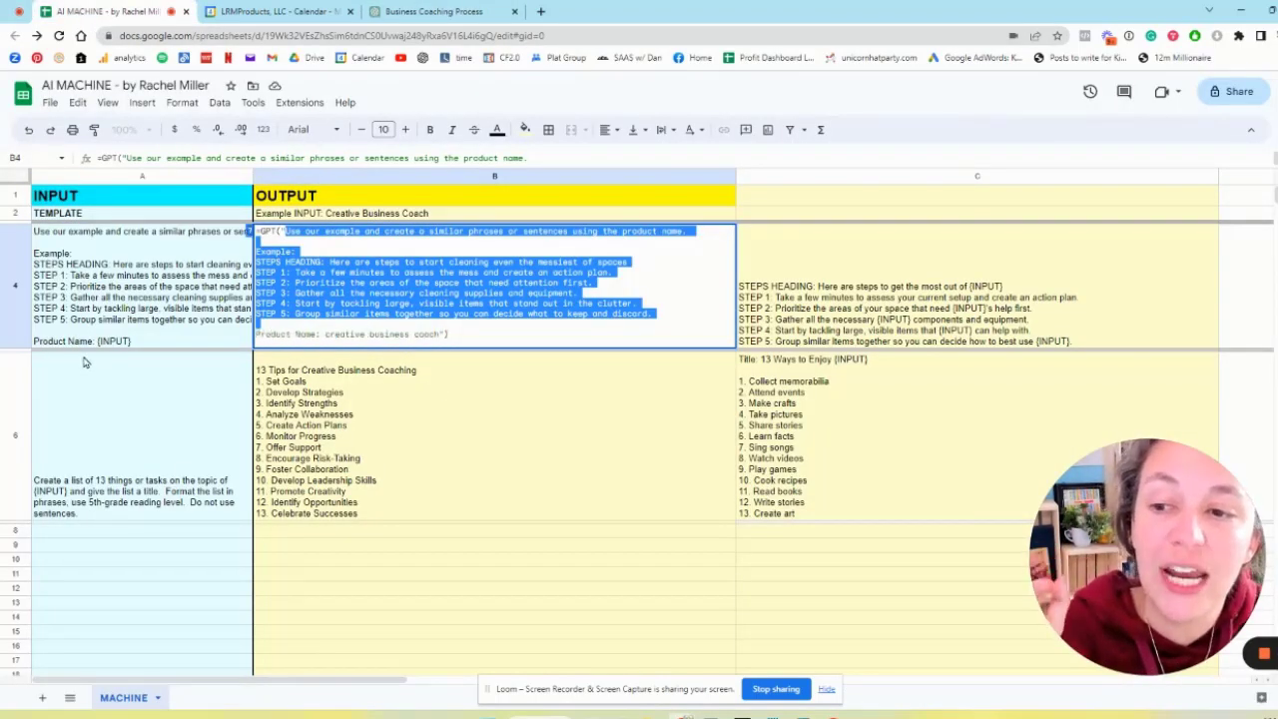
left_click(142, 290)
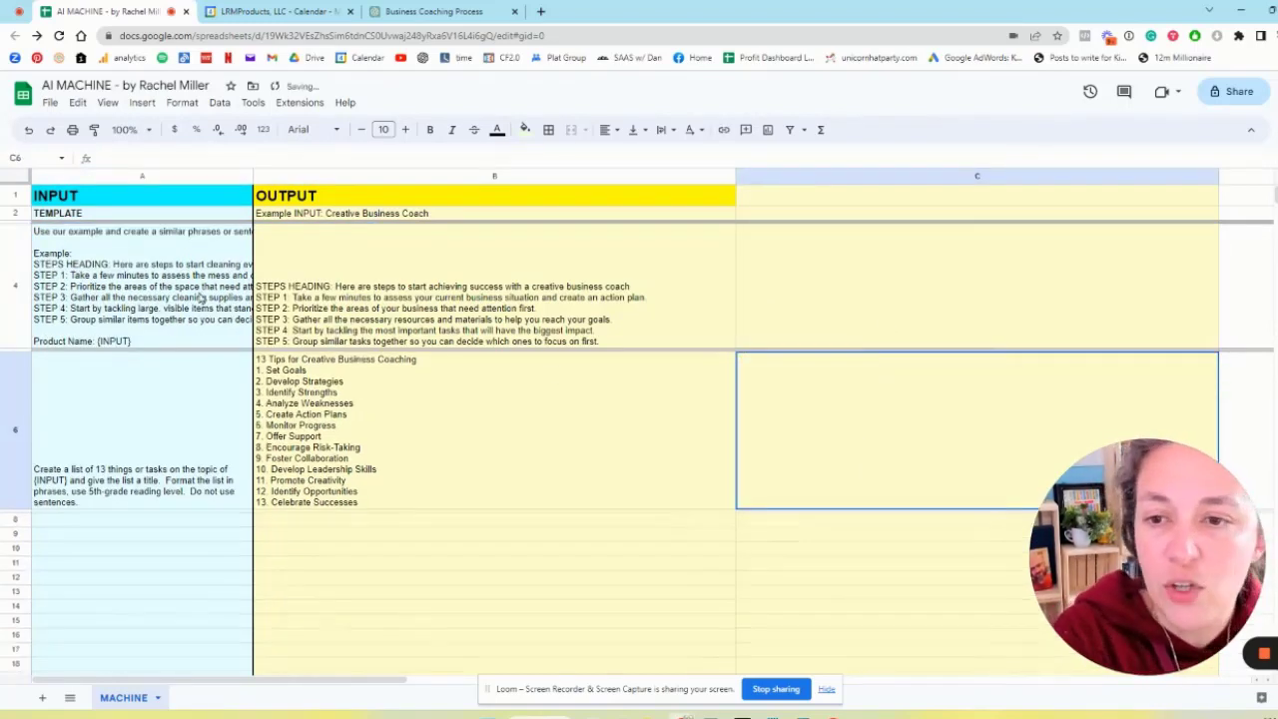
Replace the {INPUT} placeholder in A4 with 'Tips to get Businesses Online'
left_click(141, 286)
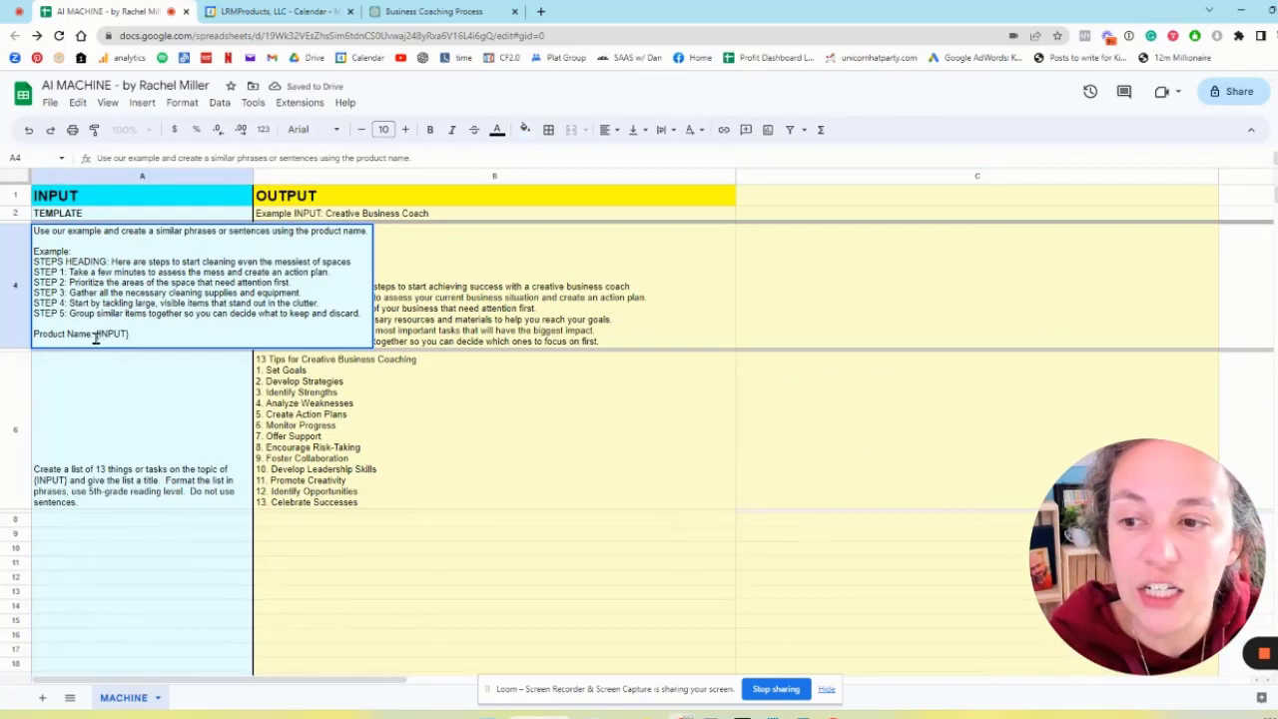
double_click(109, 334)
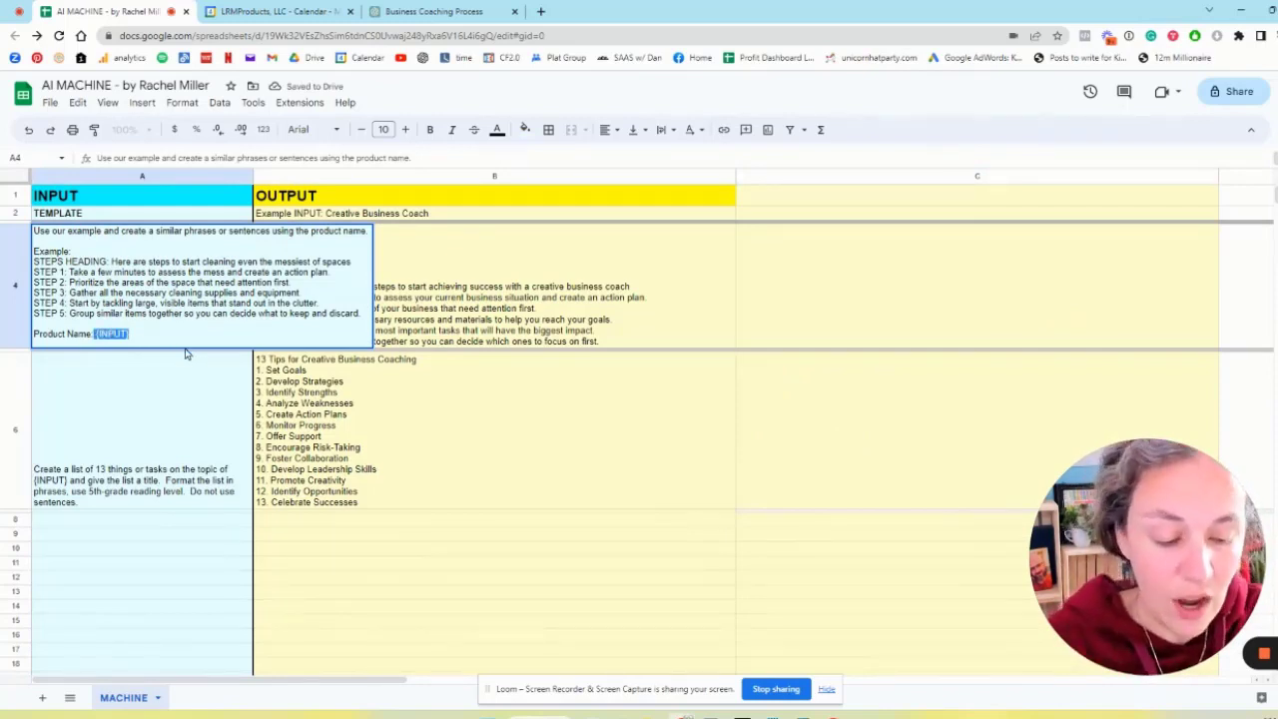
type("Tipos")
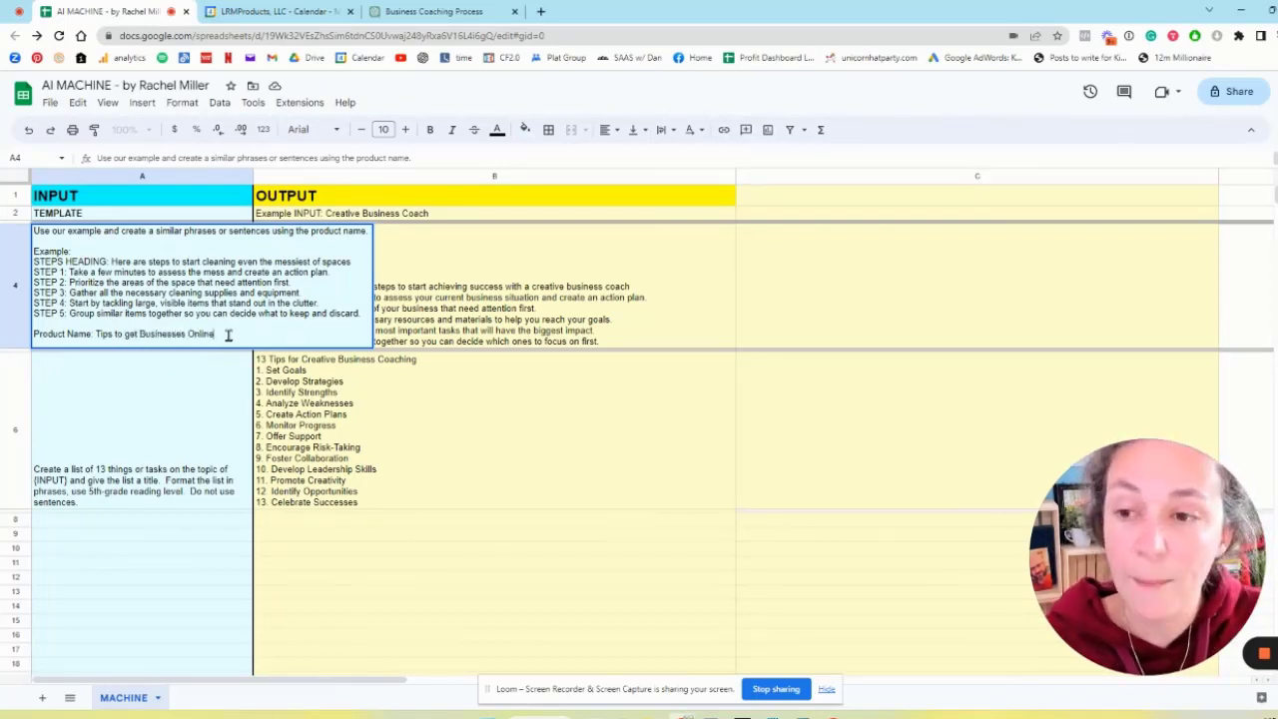
left_click(495, 287)
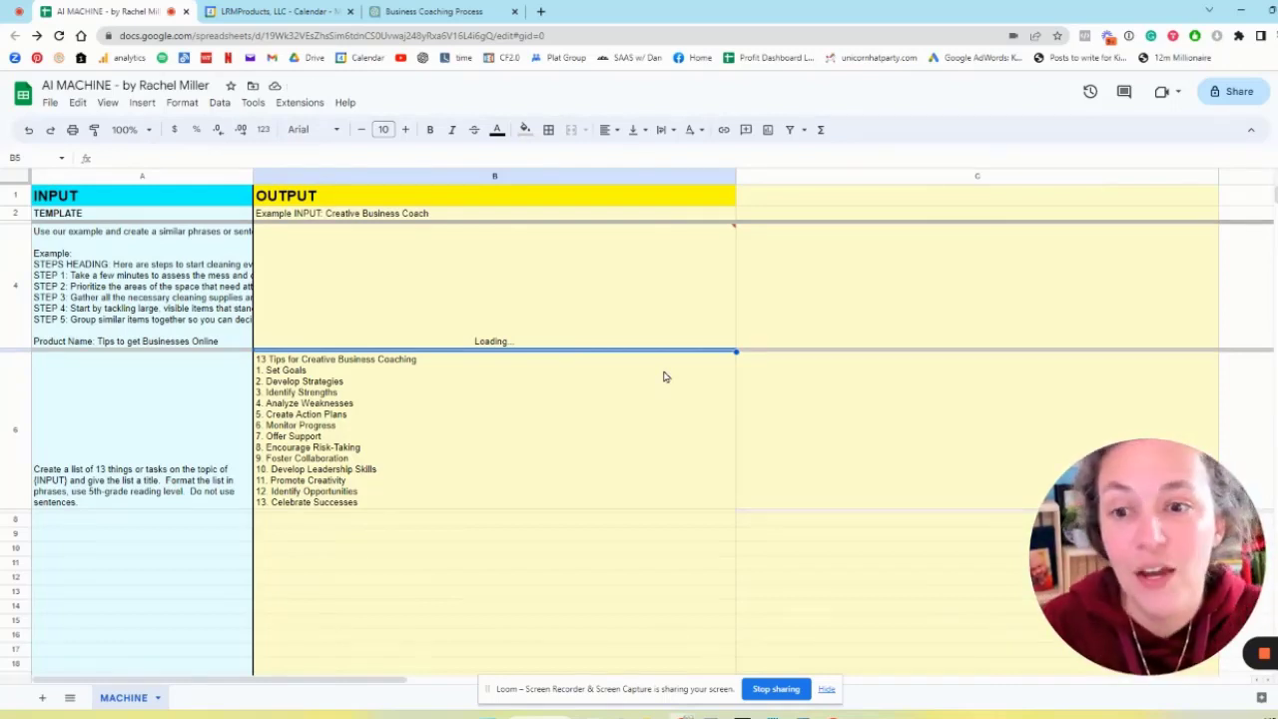
mouse_move(727, 241)
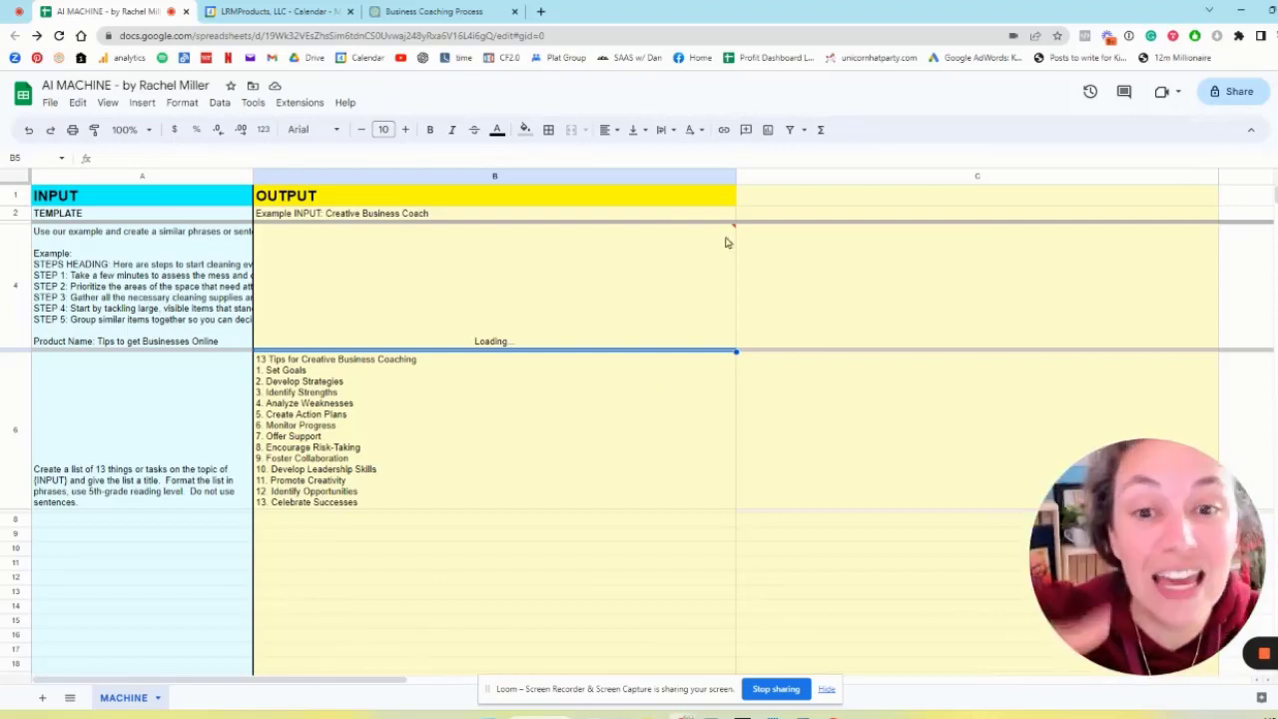
Let the B4 =GPT formula regenerate the five-step online-presence plan
left_click(449, 289)
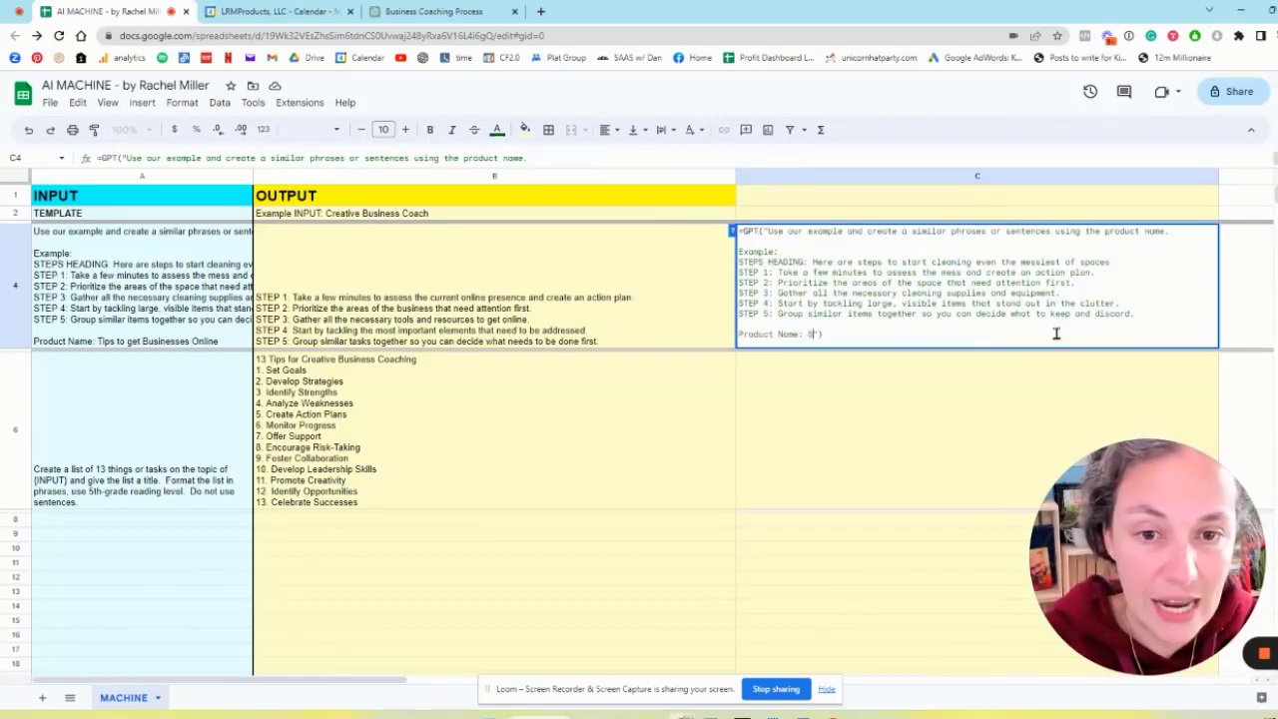
Enter a =GPT formula in C4 with product name 'staying sane as a solopreneur'
type("Staying Same as")
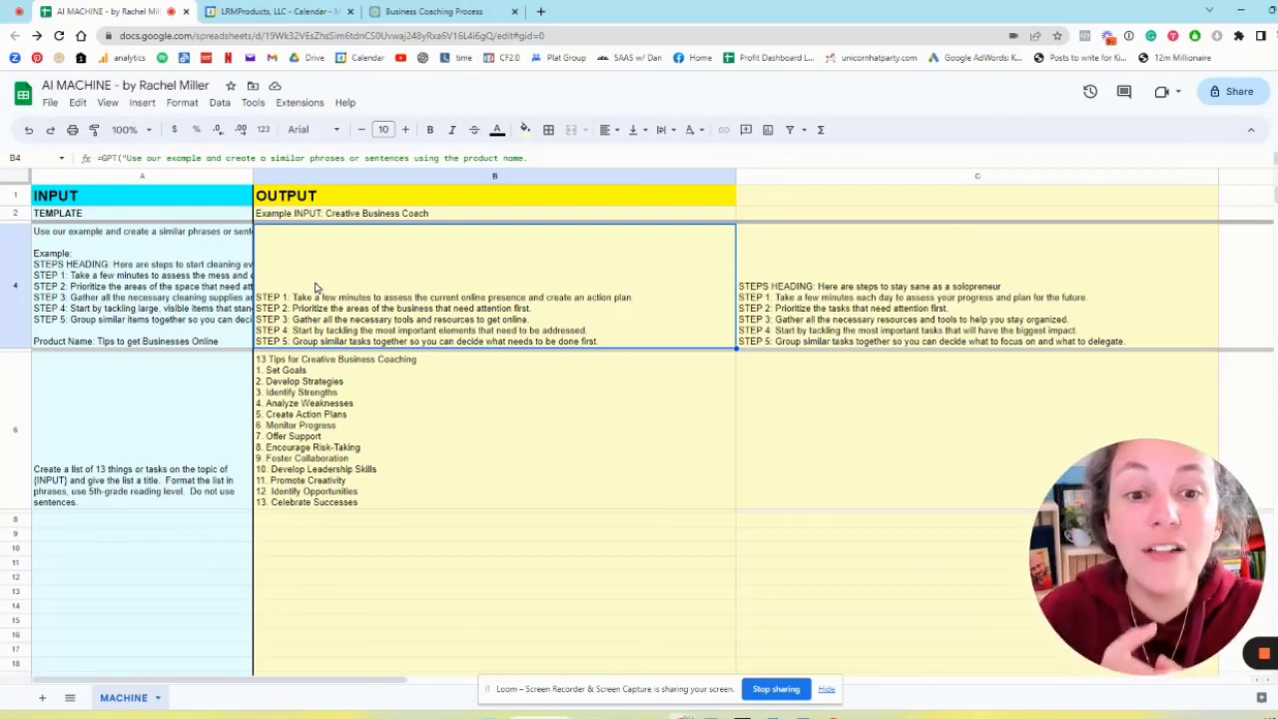
mouse_move(868, 360)
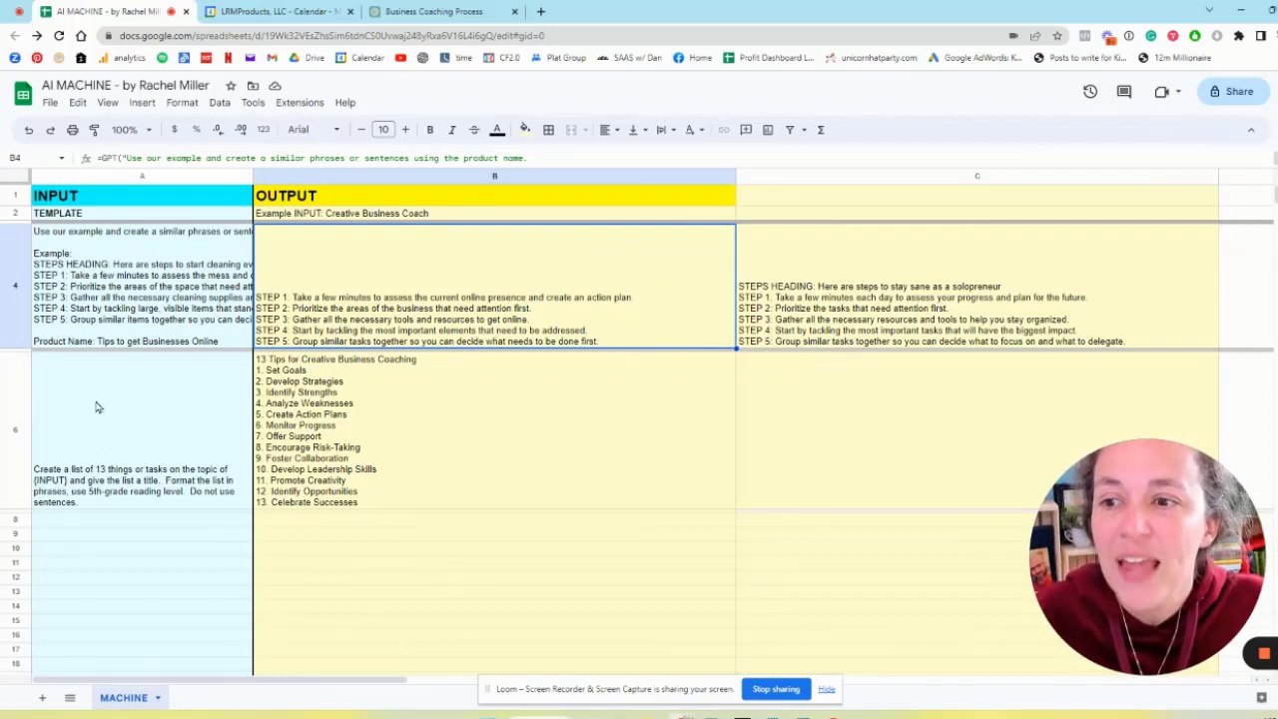
mouse_move(105, 308)
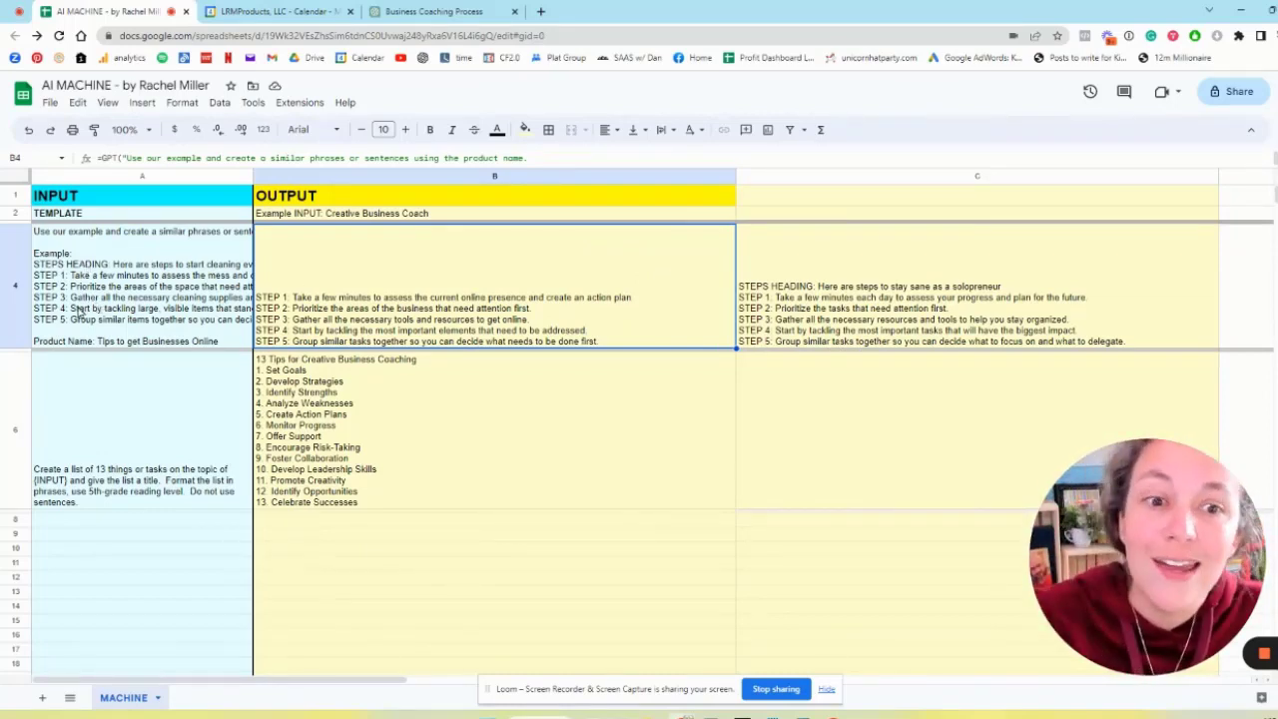
left_click(142, 430)
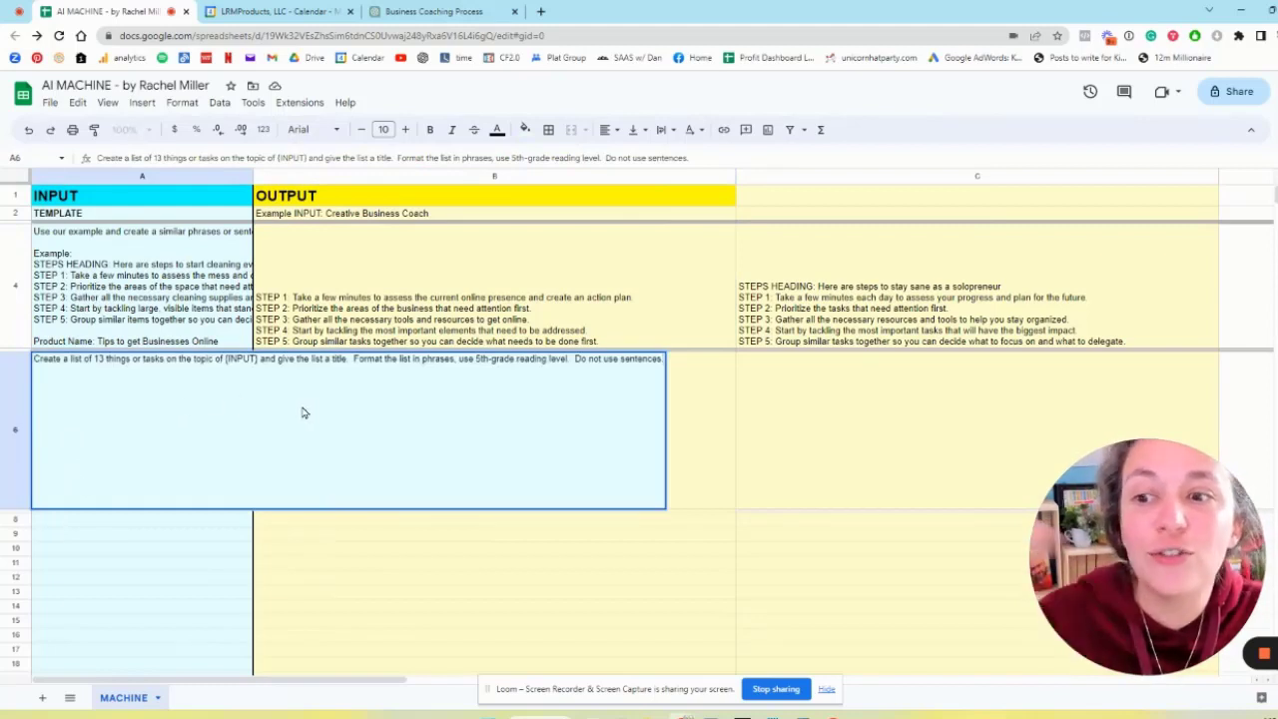
mouse_move(694, 547)
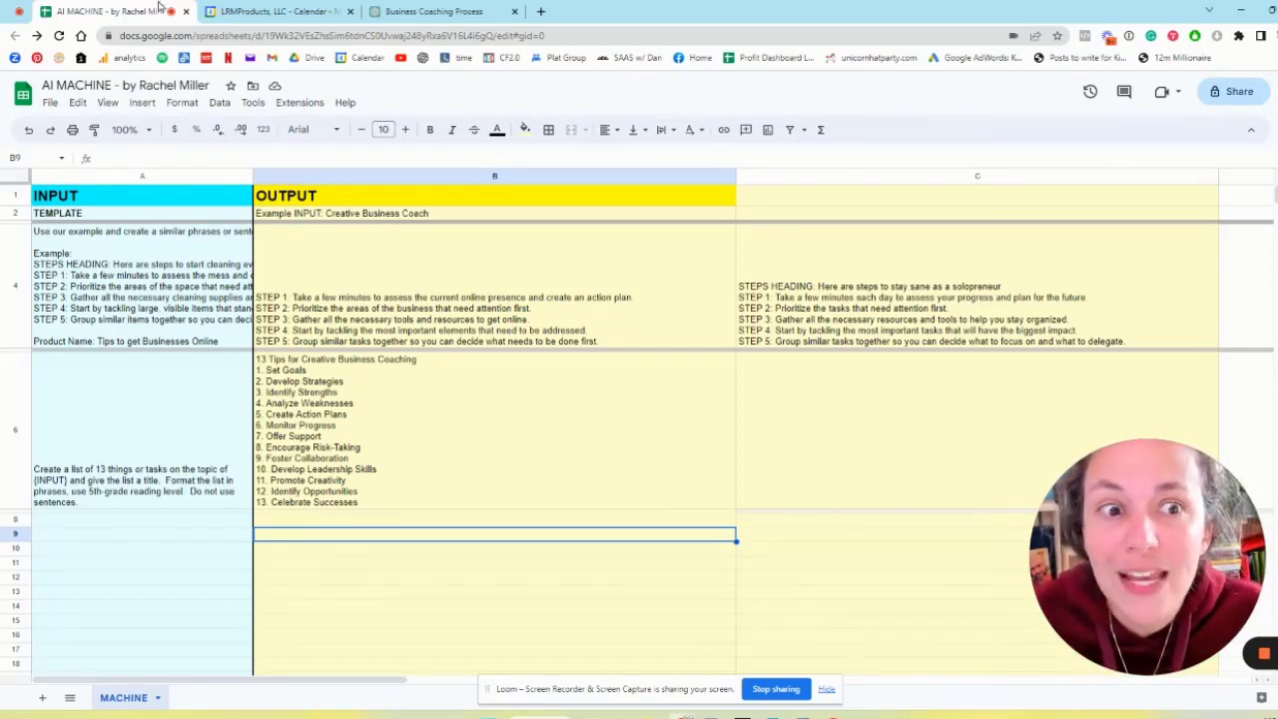
mouse_move(509, 315)
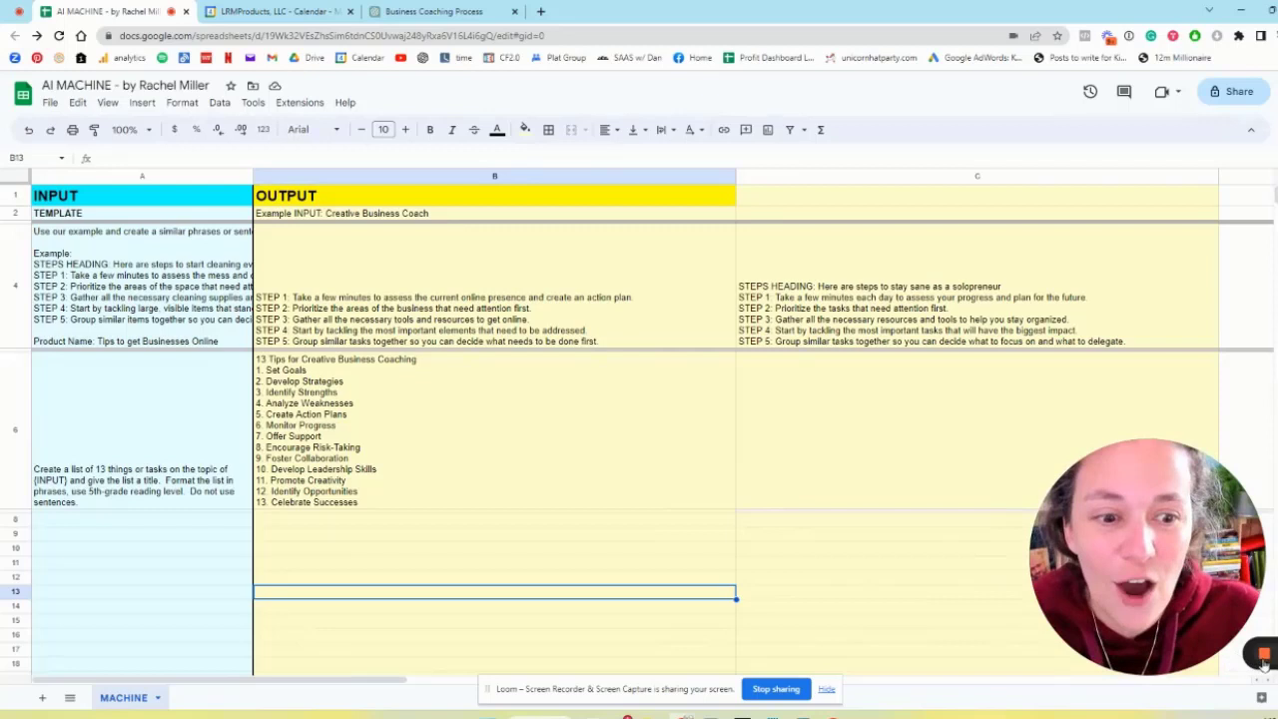
mouse_move(1261, 655)
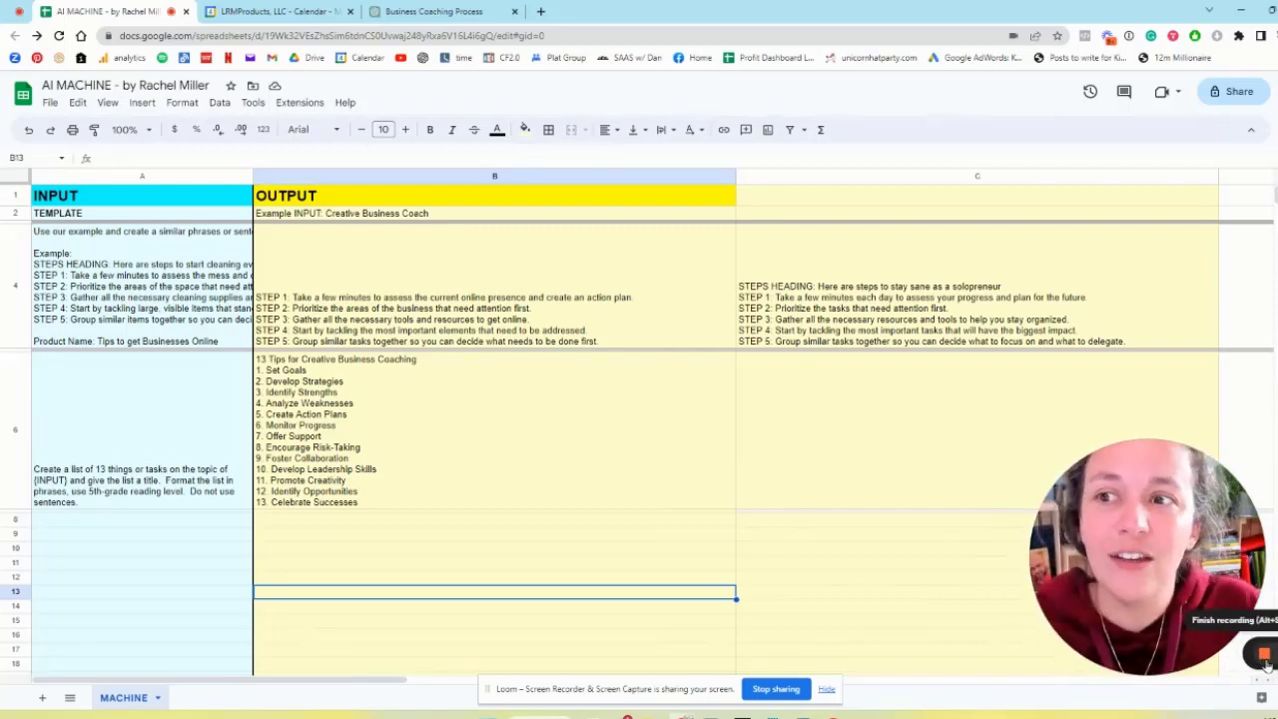